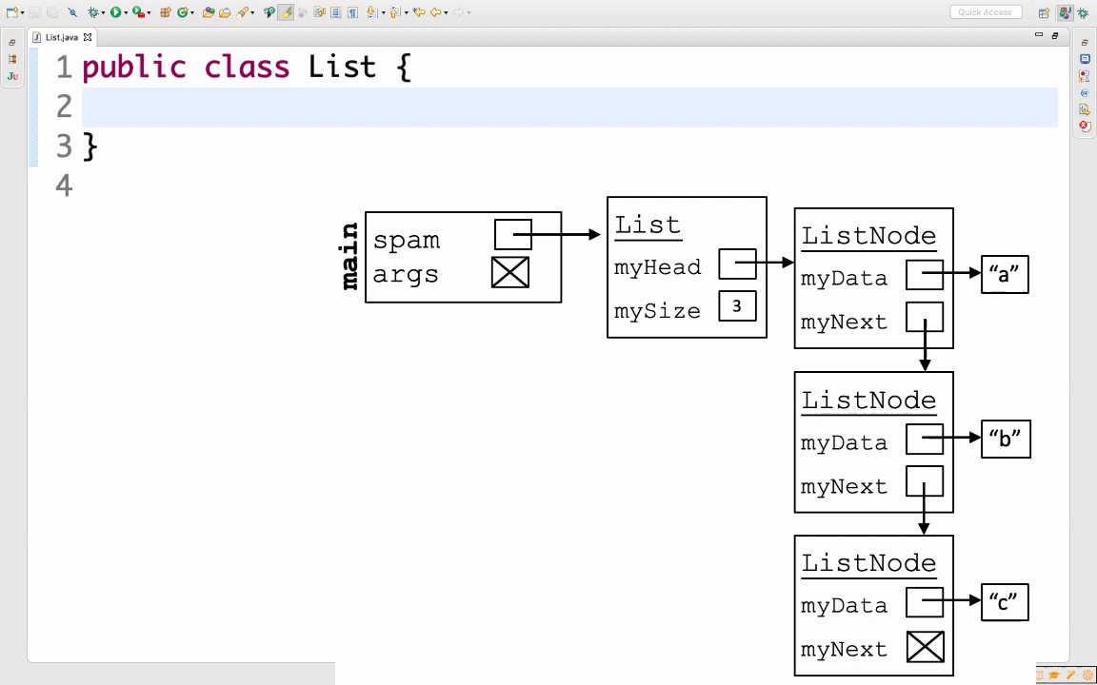
# Type myHead and int mySize; as field lines inside the List class body
pyautogui.click(83, 106)
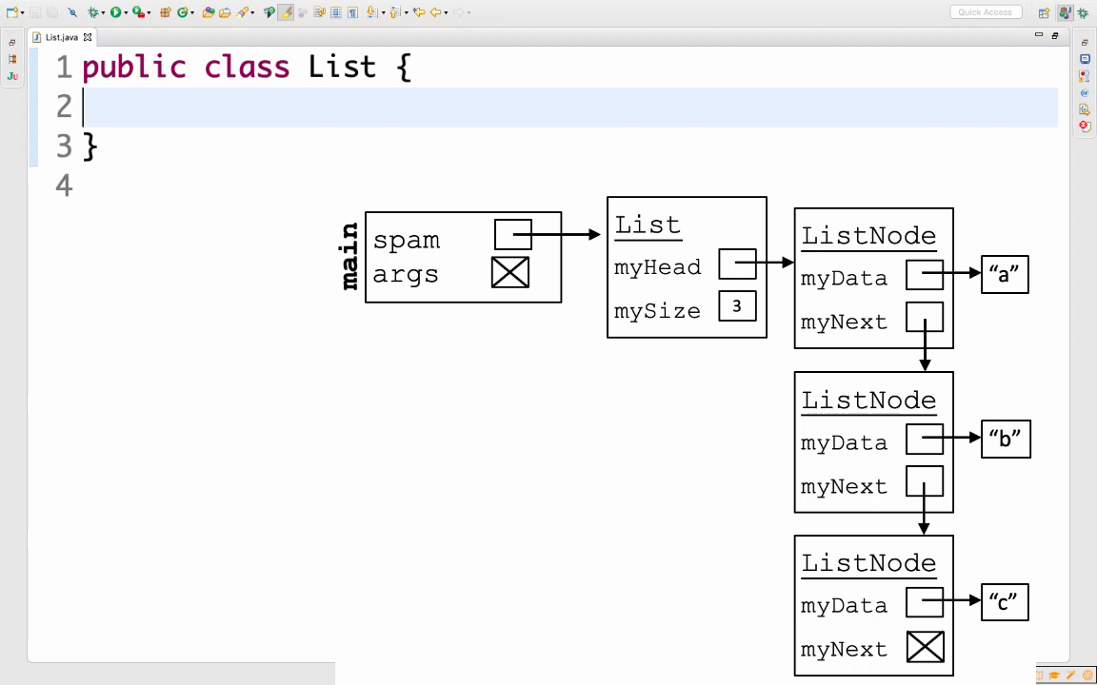
pyautogui.write('myHead')
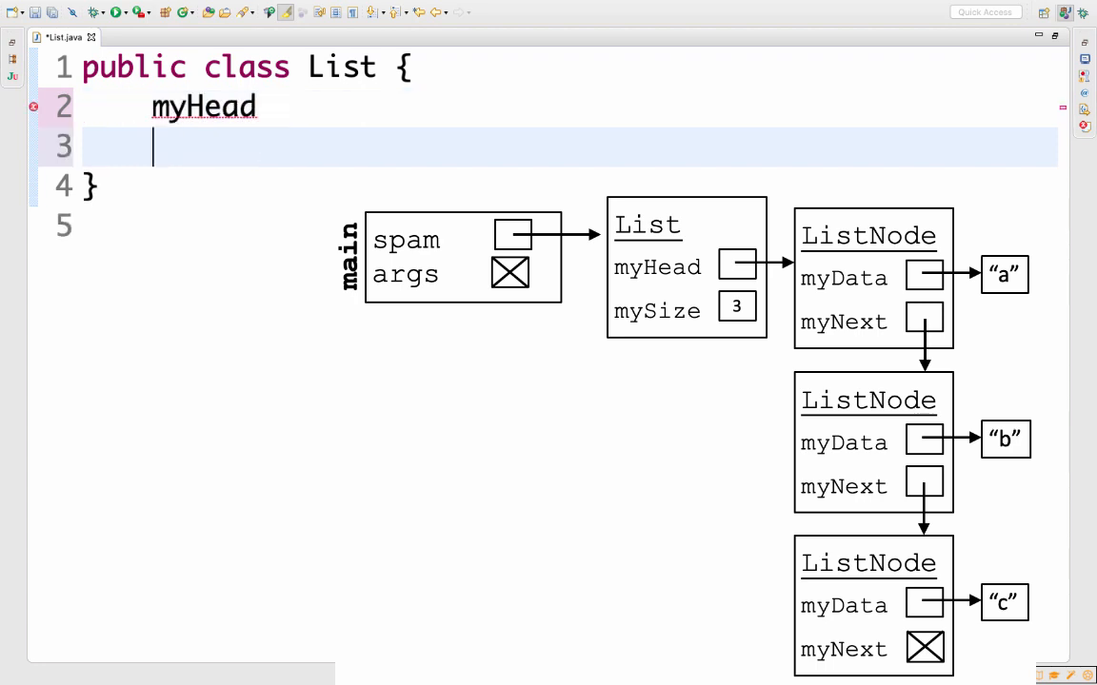
pyautogui.write('mySize')
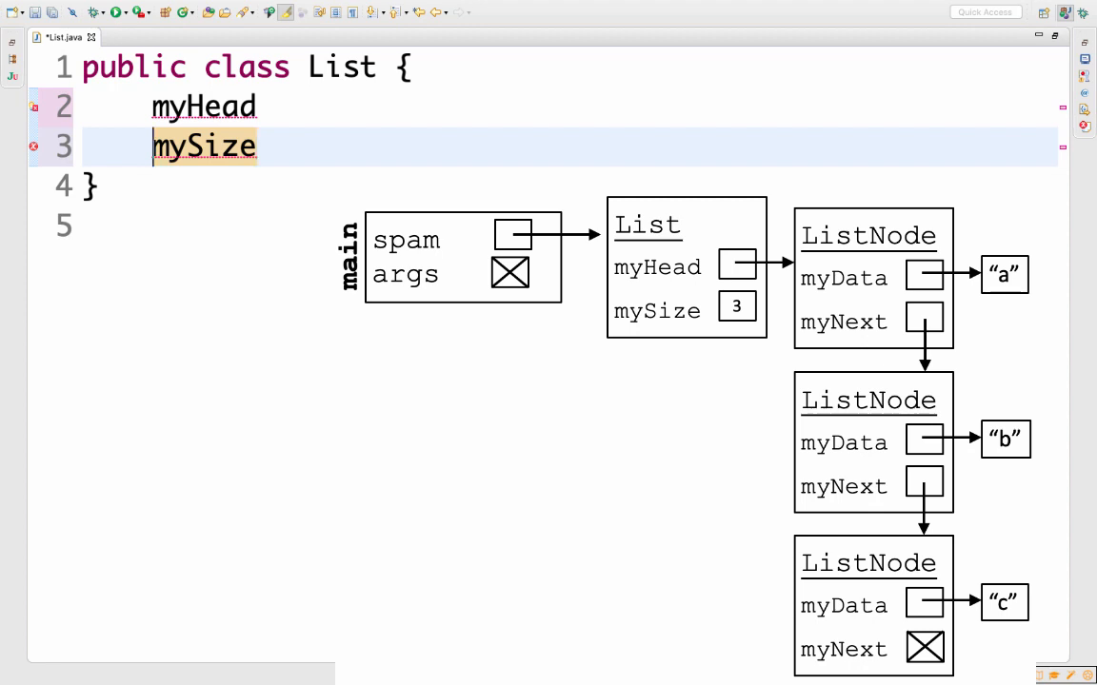
pyautogui.write('int')
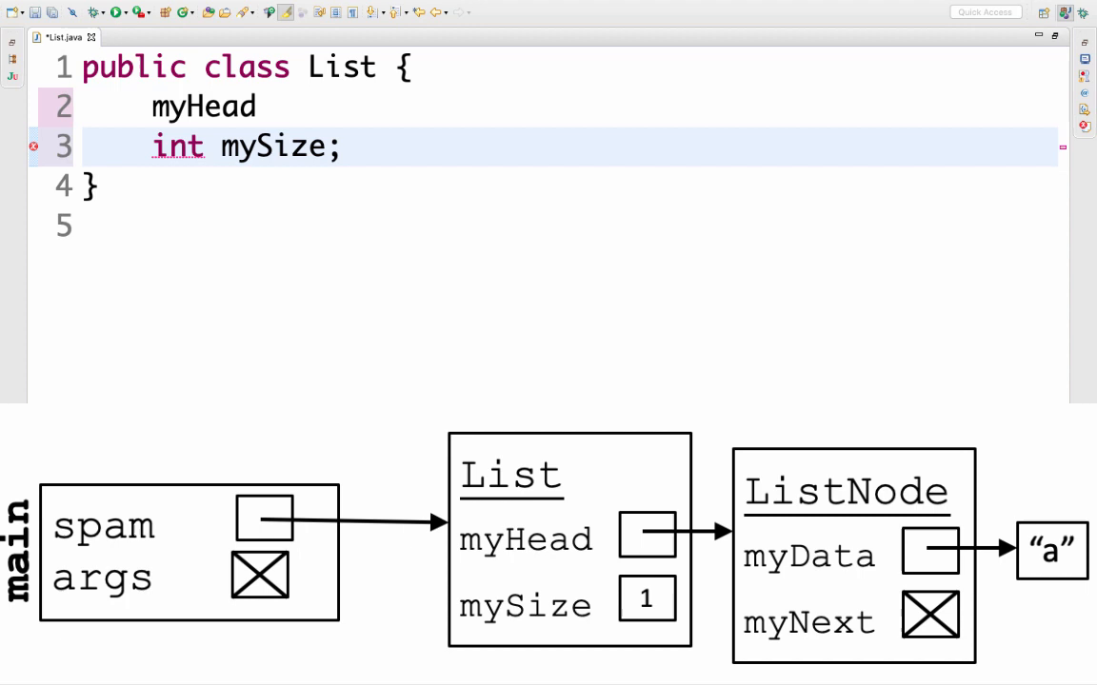
# Make myHead a ListNode field and add an empty private ListNode inner class
pyautogui.write('ListNode')
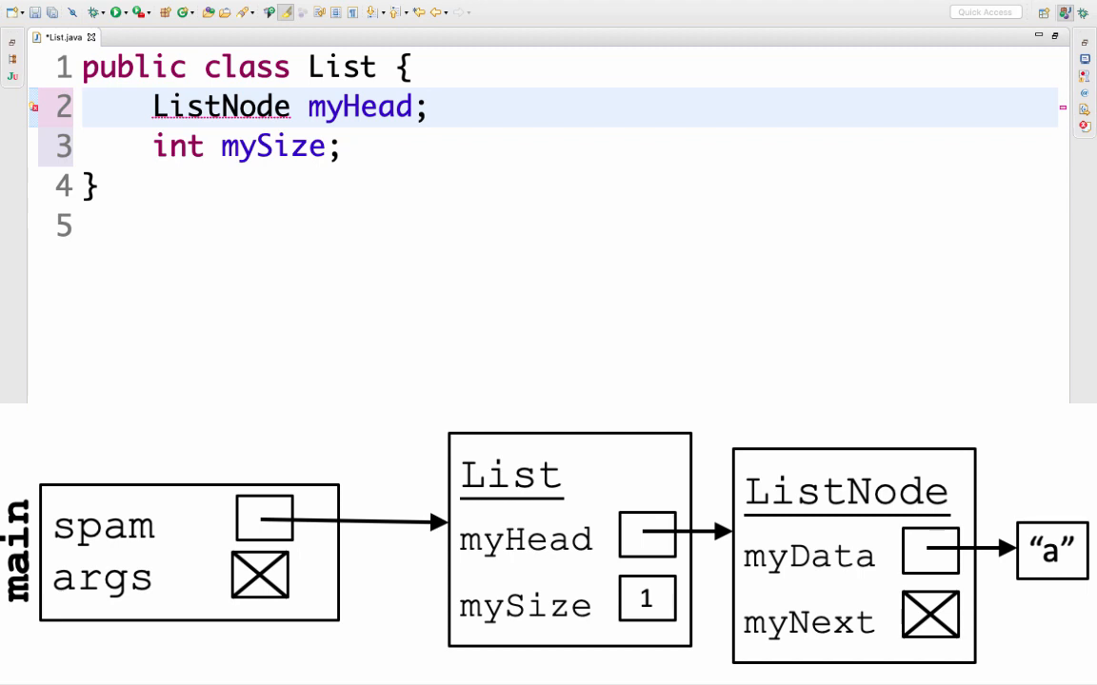
pyautogui.click(429, 107)
pyautogui.write('private class ListNode {')
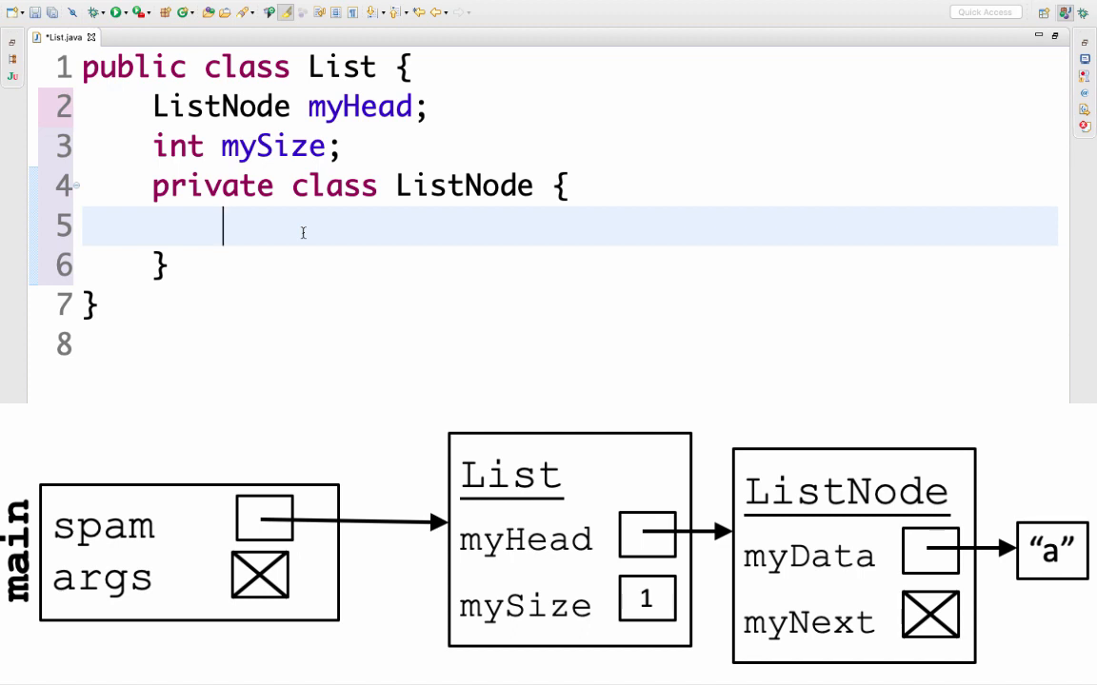
# Declare String myData; and ListNode myNext; inside the inner ListNode class
pyautogui.write('Strin')
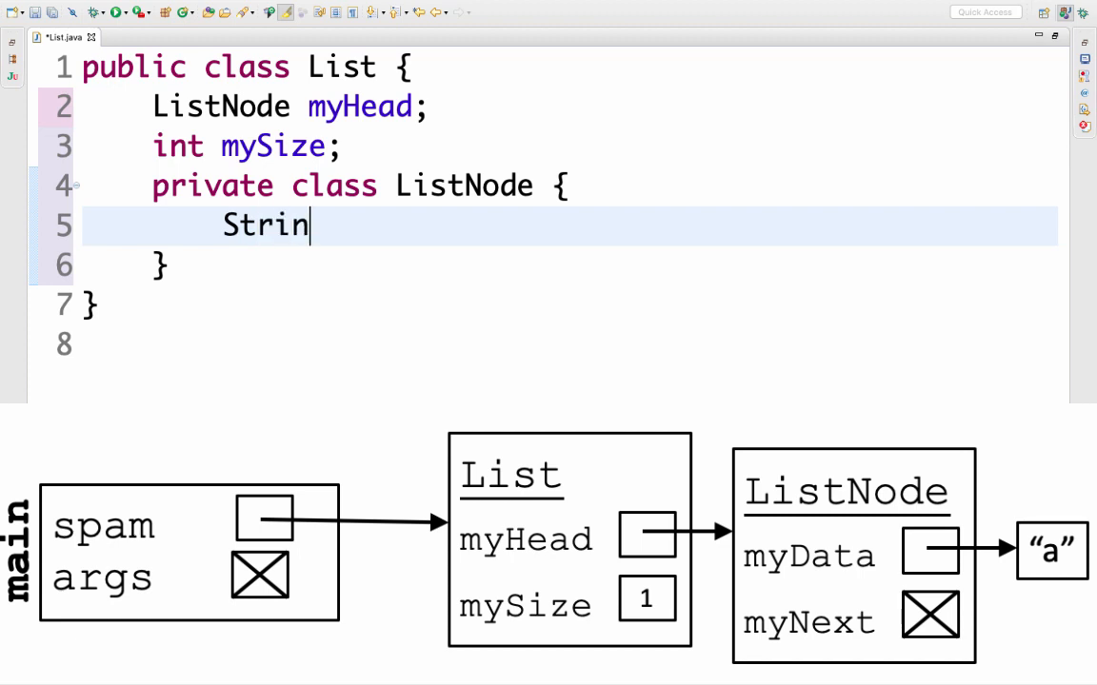
pyautogui.write('g myData;')
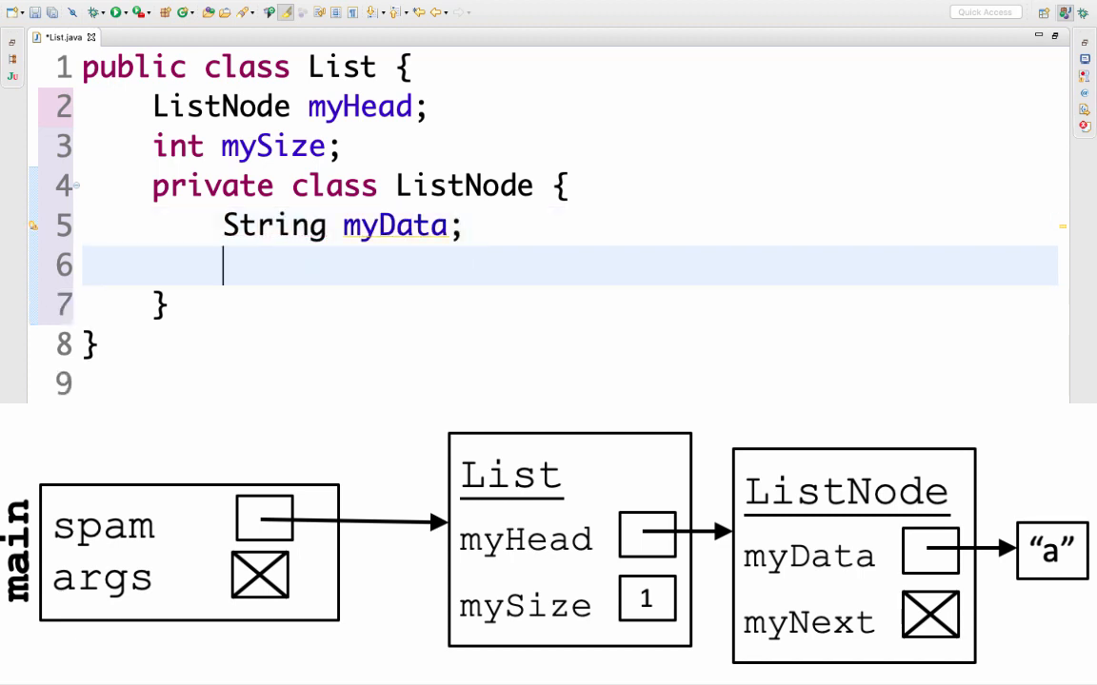
pyautogui.write('my')
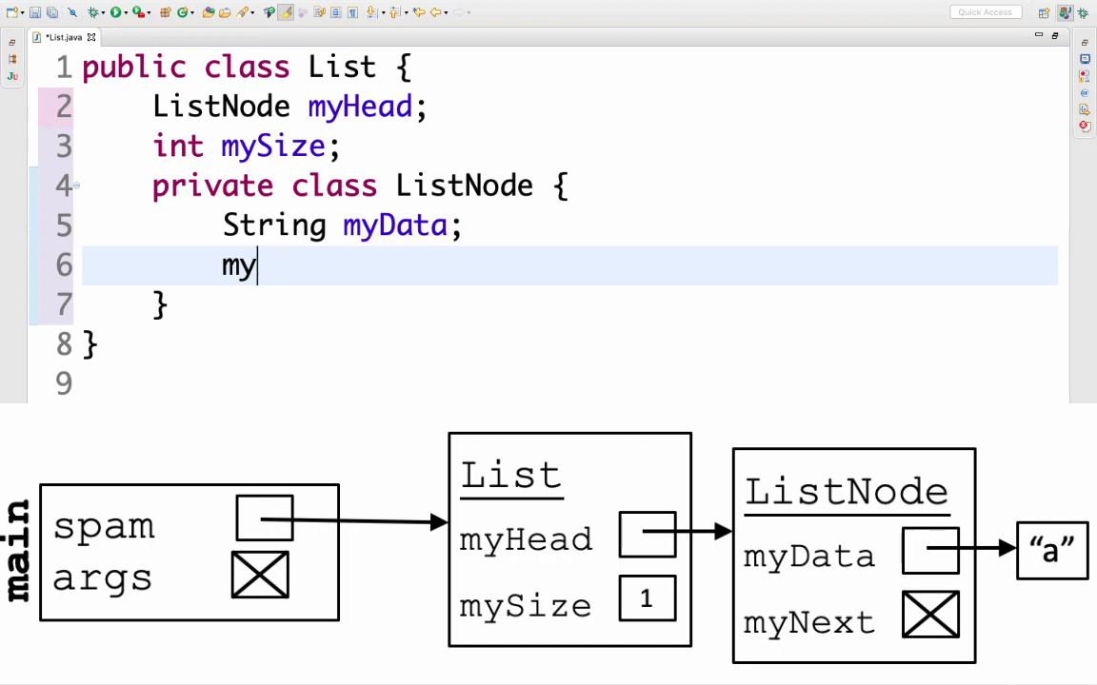
pyautogui.write('Next;')
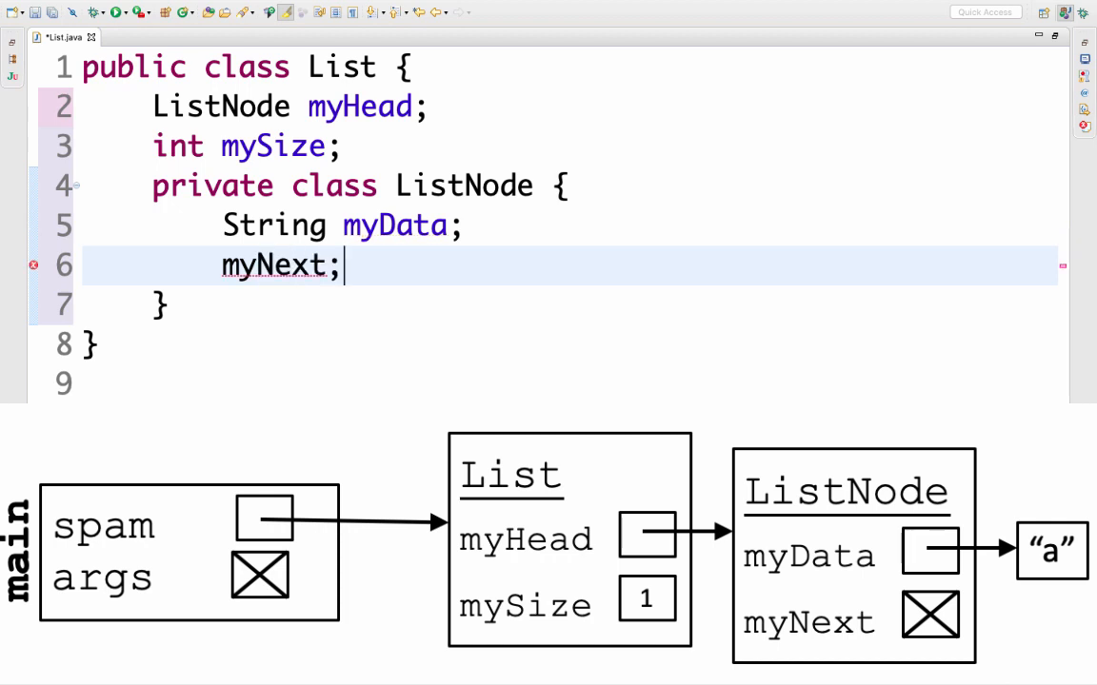
pyautogui.write('ListN')
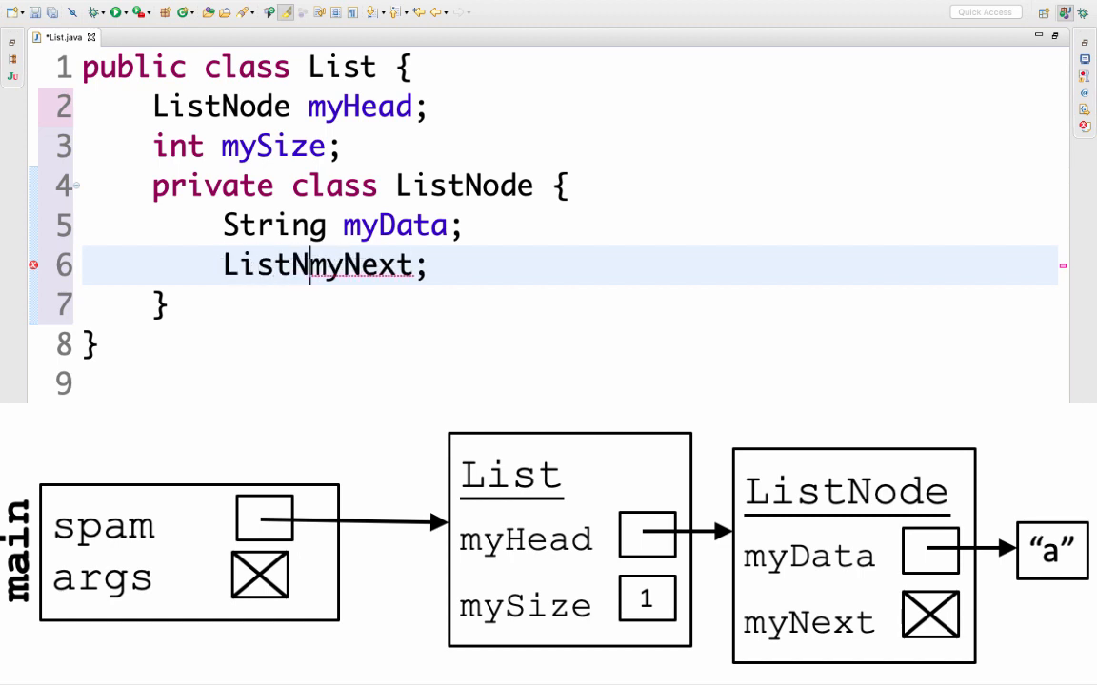
pyautogui.write('ode')
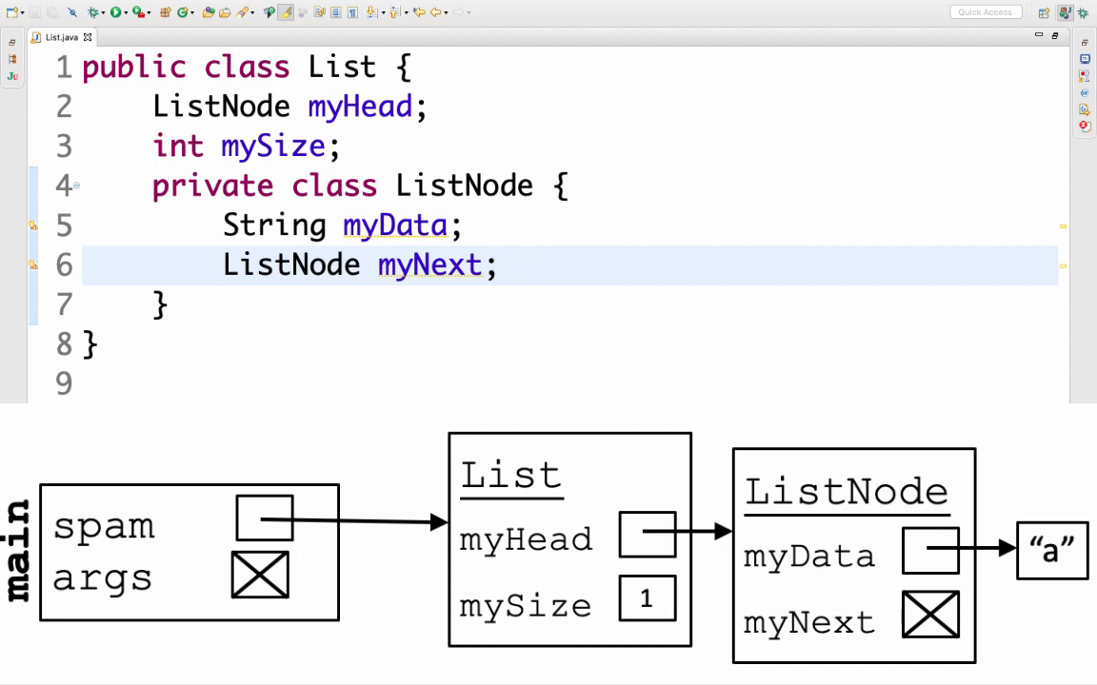
pyautogui.click(517, 264)
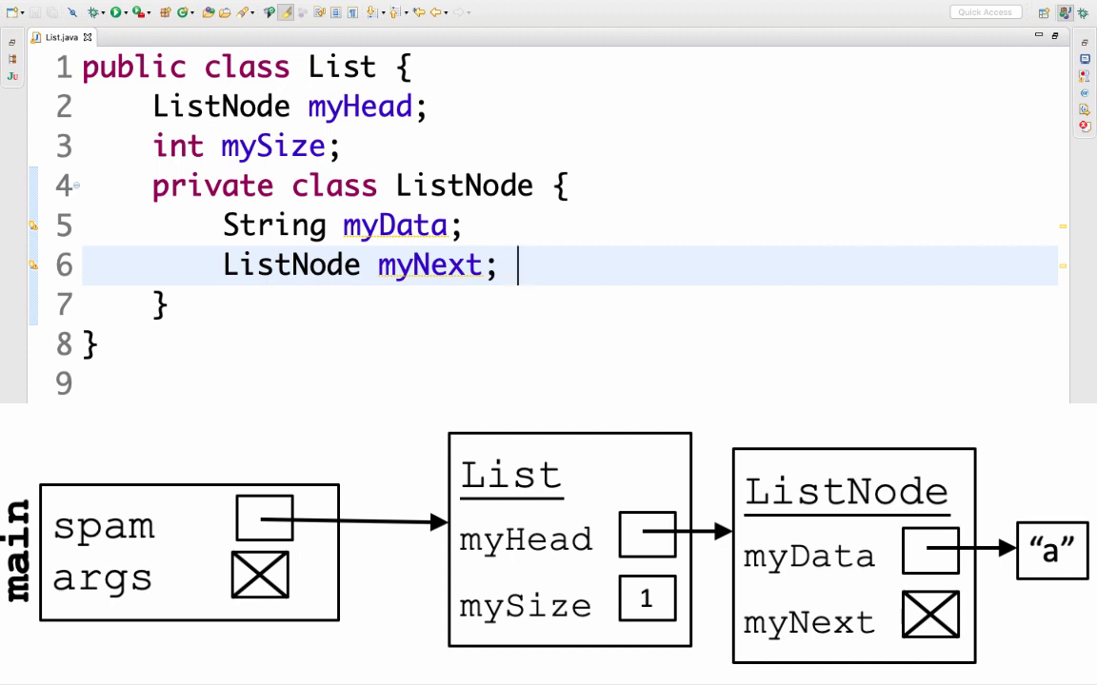
pyautogui.doubleClick(211, 185)
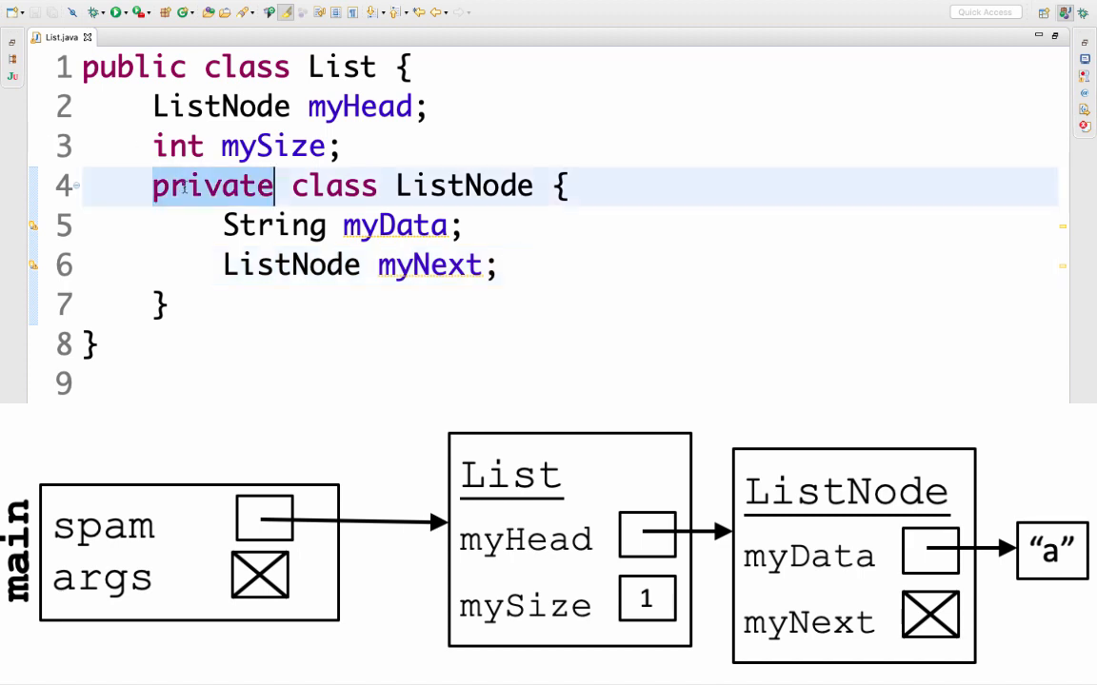